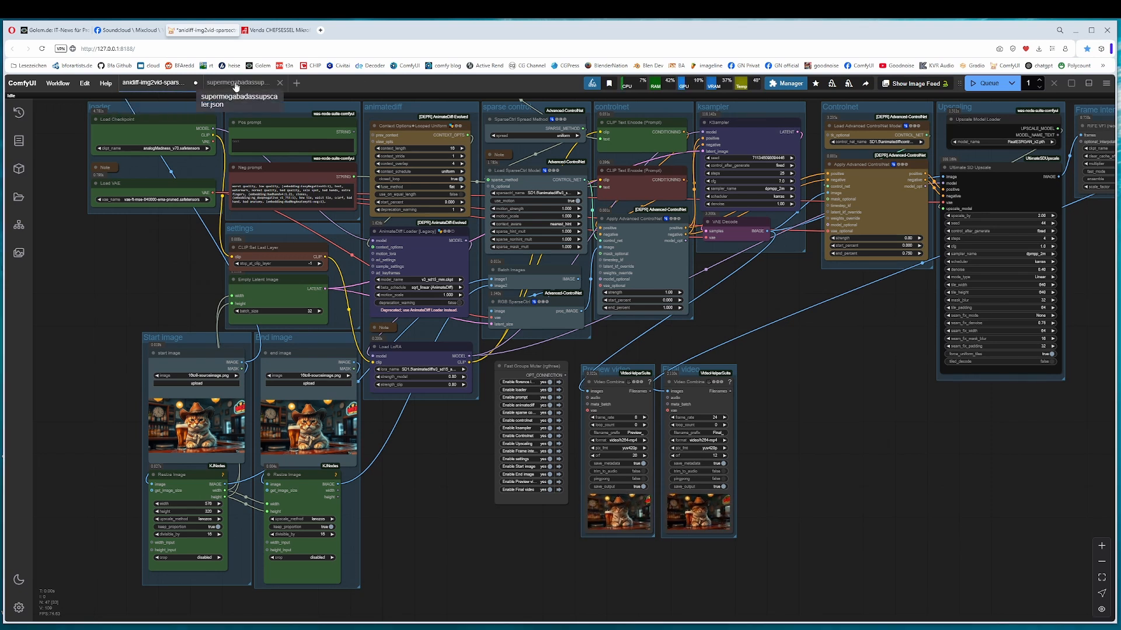
Step: Review the supermegabadassupscaler workflow, then return to the anidiff-img2vid-sparse workflow
{"action": "left_click", "coordinate": [240, 82]}
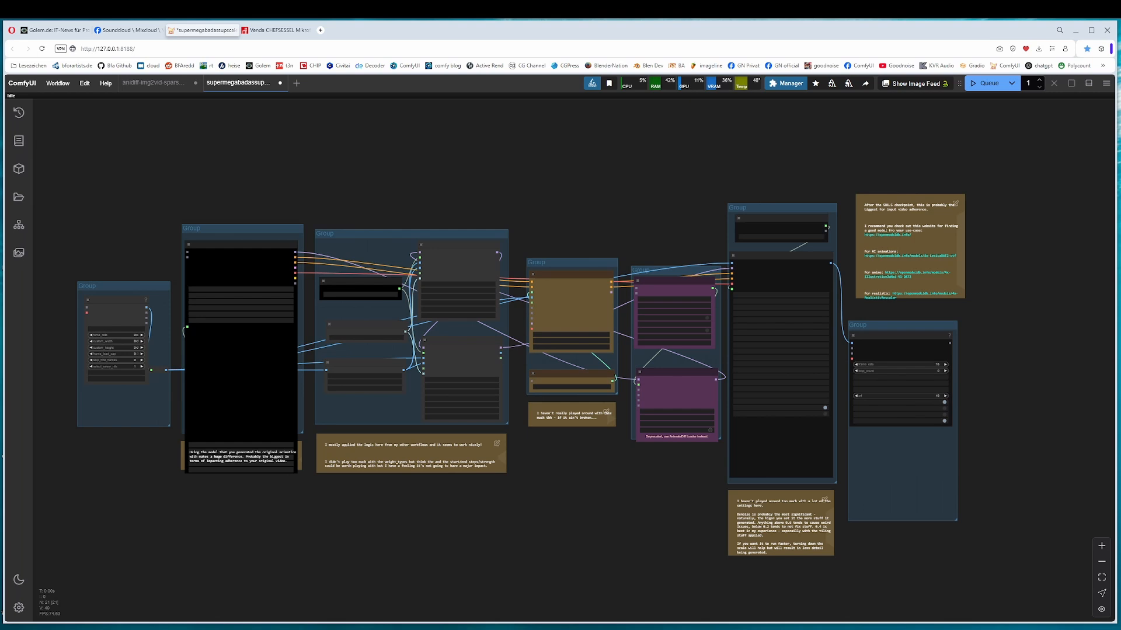
{"action": "left_click", "coordinate": [154, 82]}
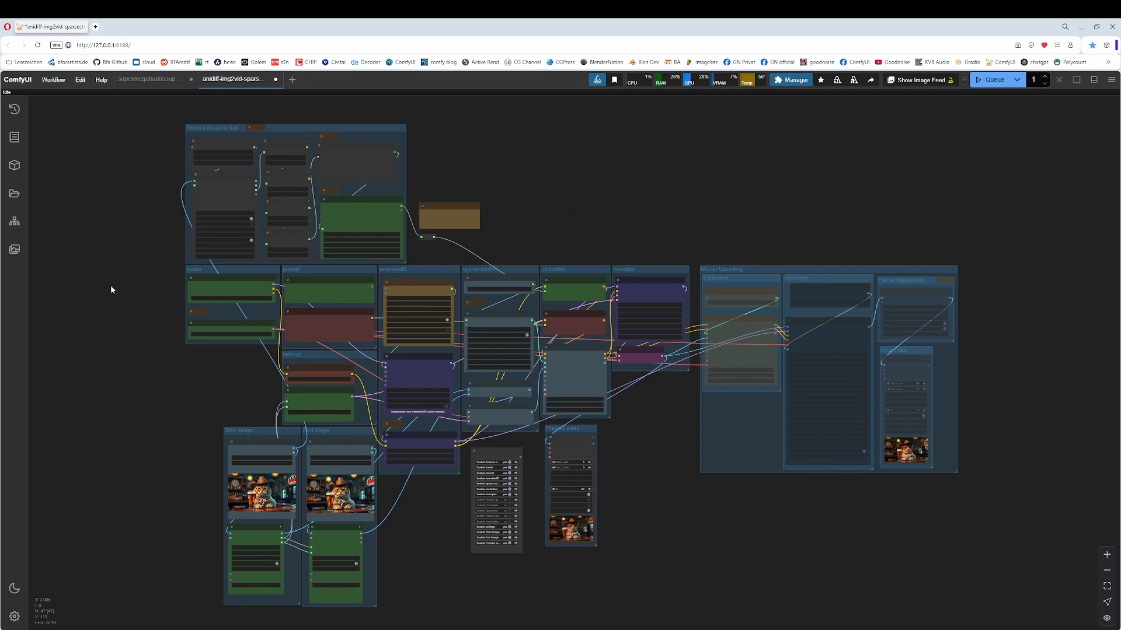
{"action": "mouse_move", "coordinate": [236, 78]}
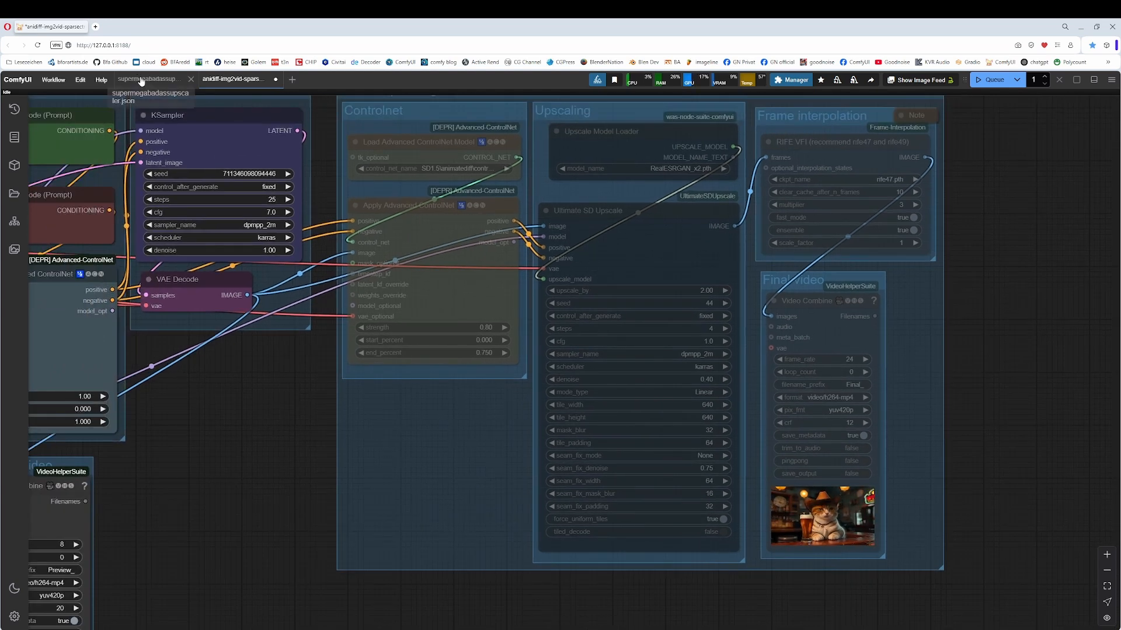
{"action": "left_click", "coordinate": [148, 80]}
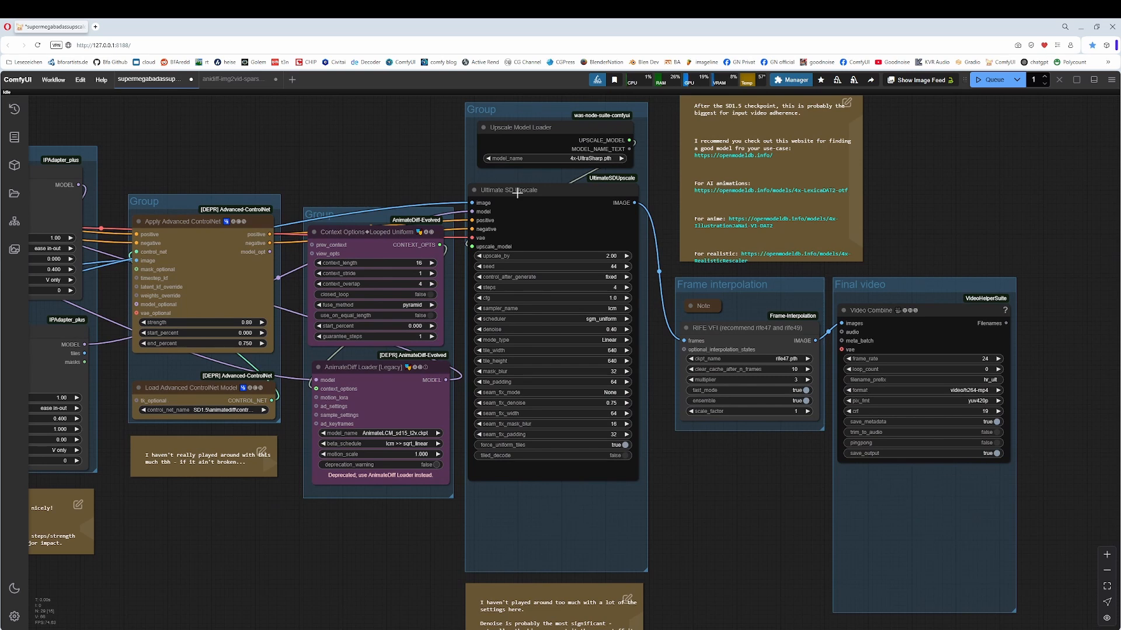
{"action": "mouse_move", "coordinate": [537, 229]}
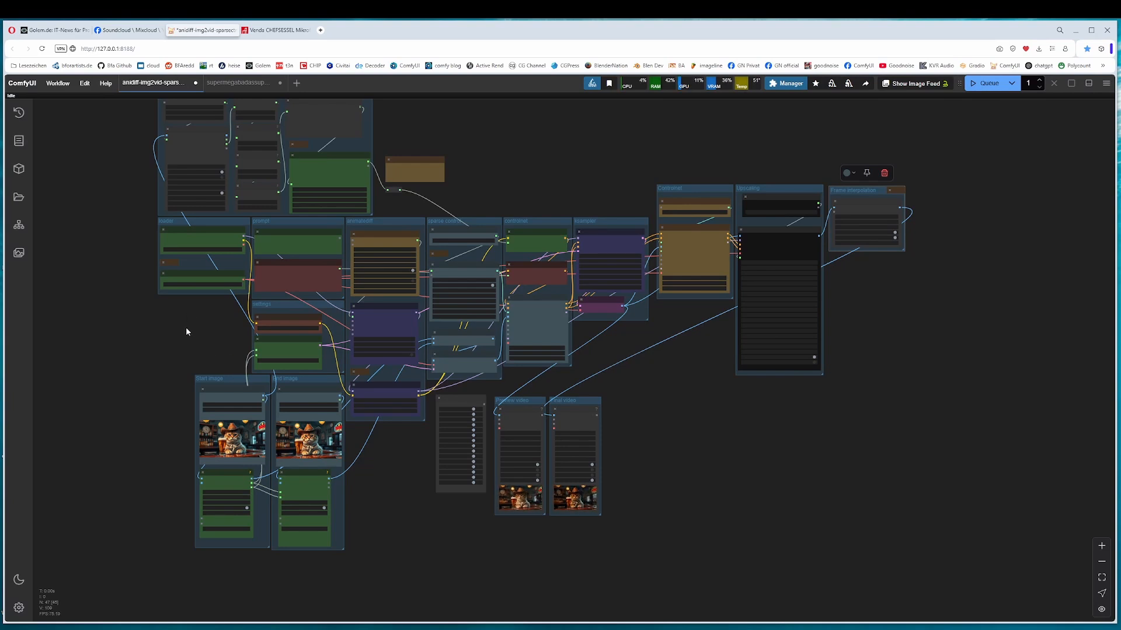
{"action": "scroll", "scroll_direction": "down", "scroll_amount": 3}
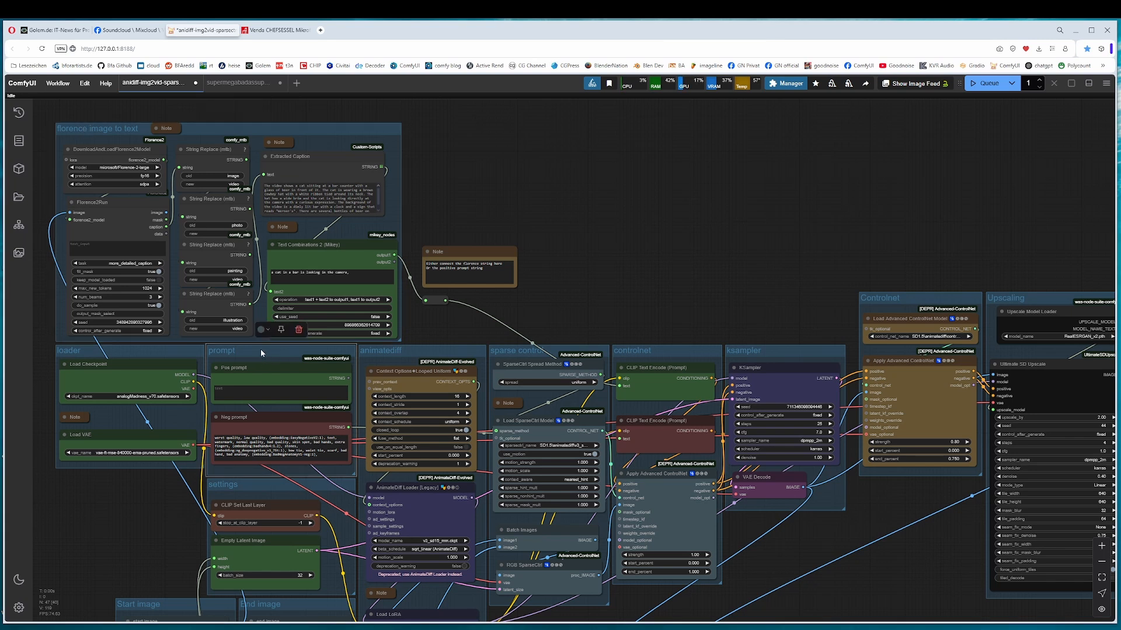
{"action": "left_click", "coordinate": [261, 350]}
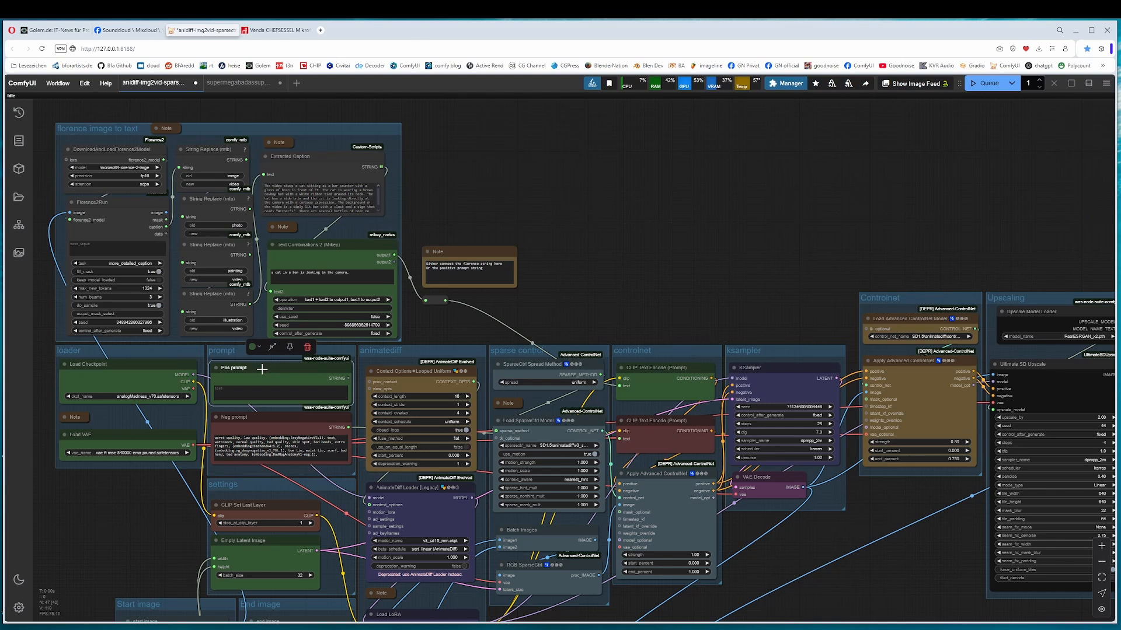
{"action": "mouse_move", "coordinate": [430, 304]}
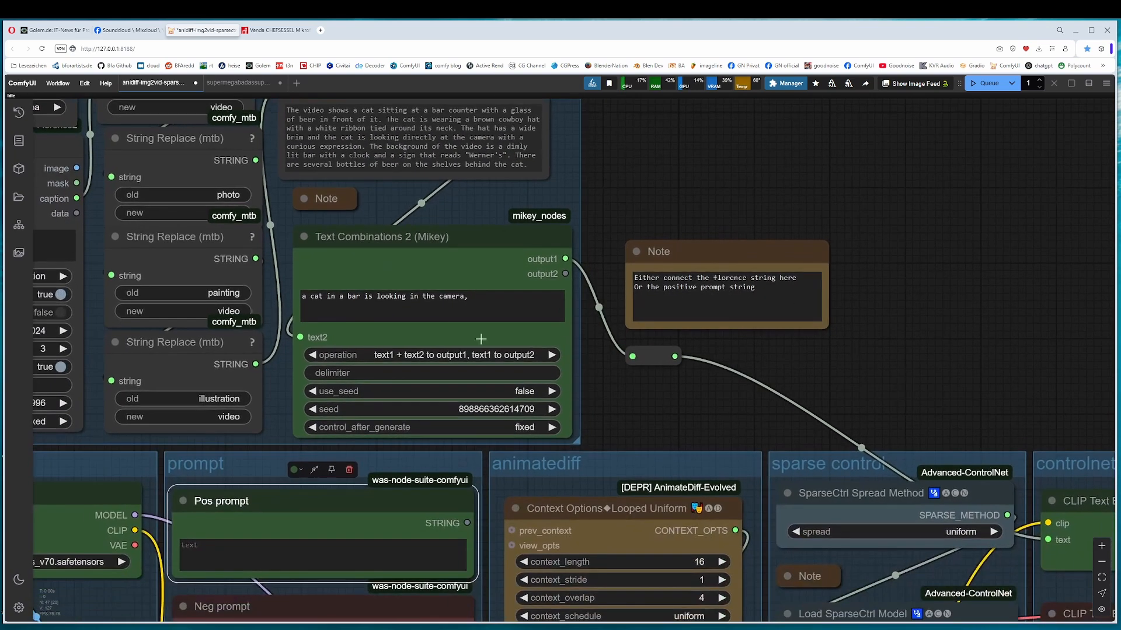
{"action": "left_click", "coordinate": [428, 305]}
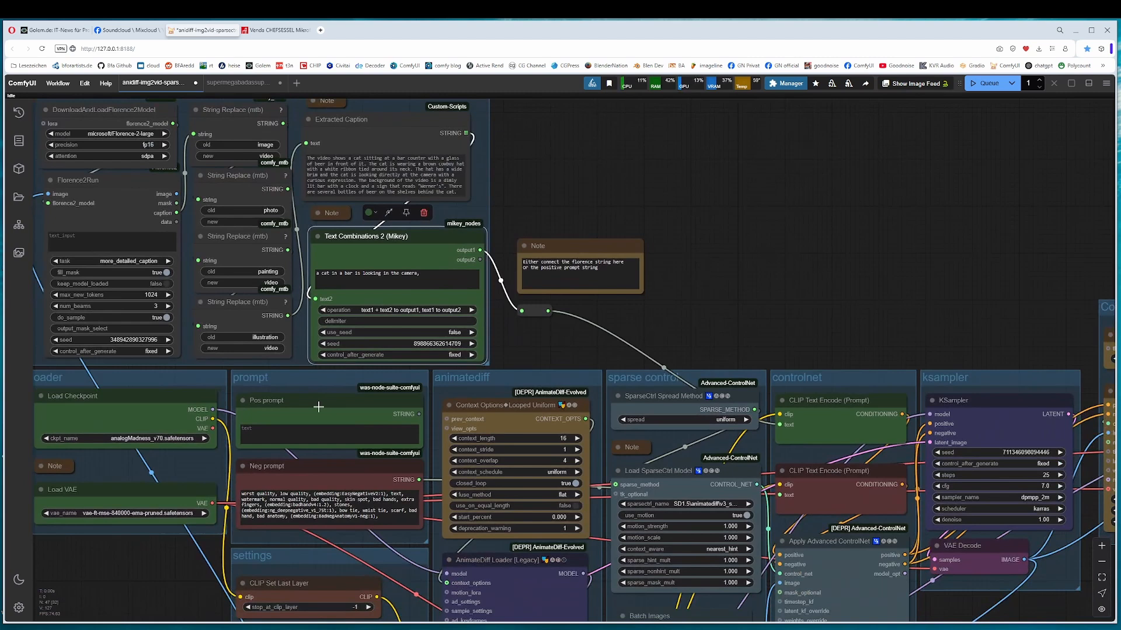
{"action": "mouse_move", "coordinate": [575, 300]}
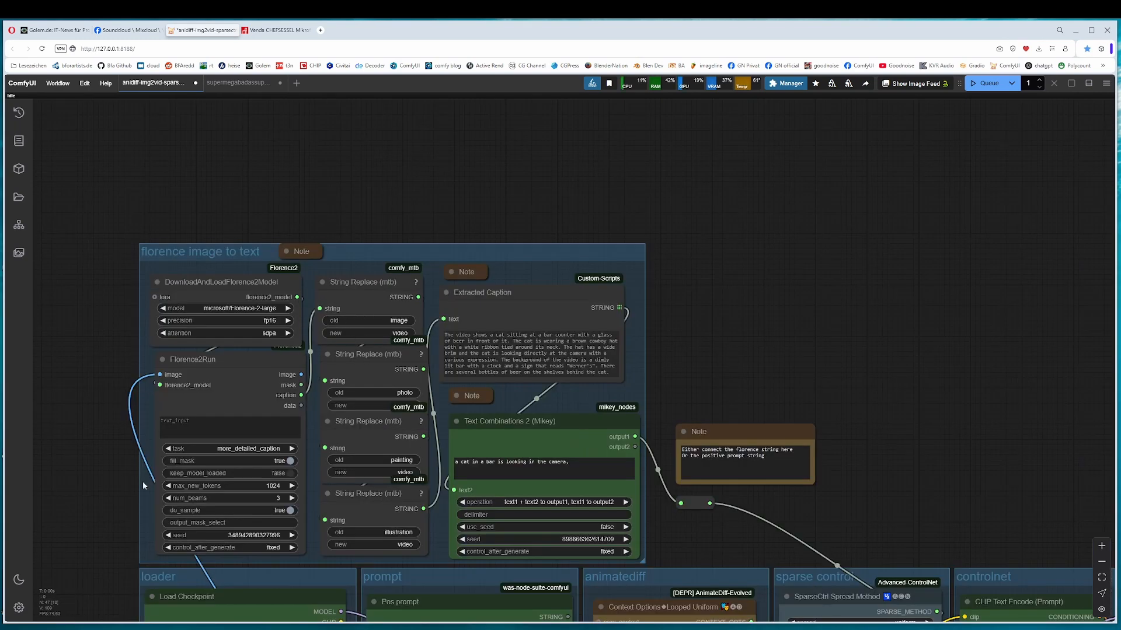
Step: Select the String Replace node and highlight the caption prefix text in Text Combinations 2
{"action": "scroll", "scroll_direction": "down", "scroll_amount": 3}
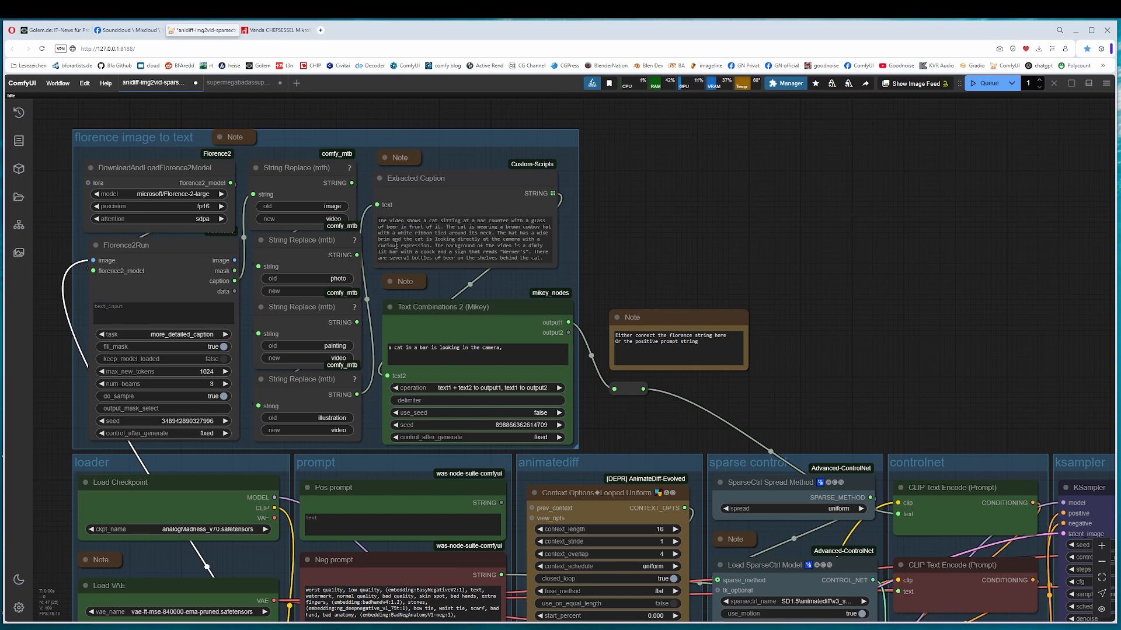
{"action": "left_click", "coordinate": [300, 167]}
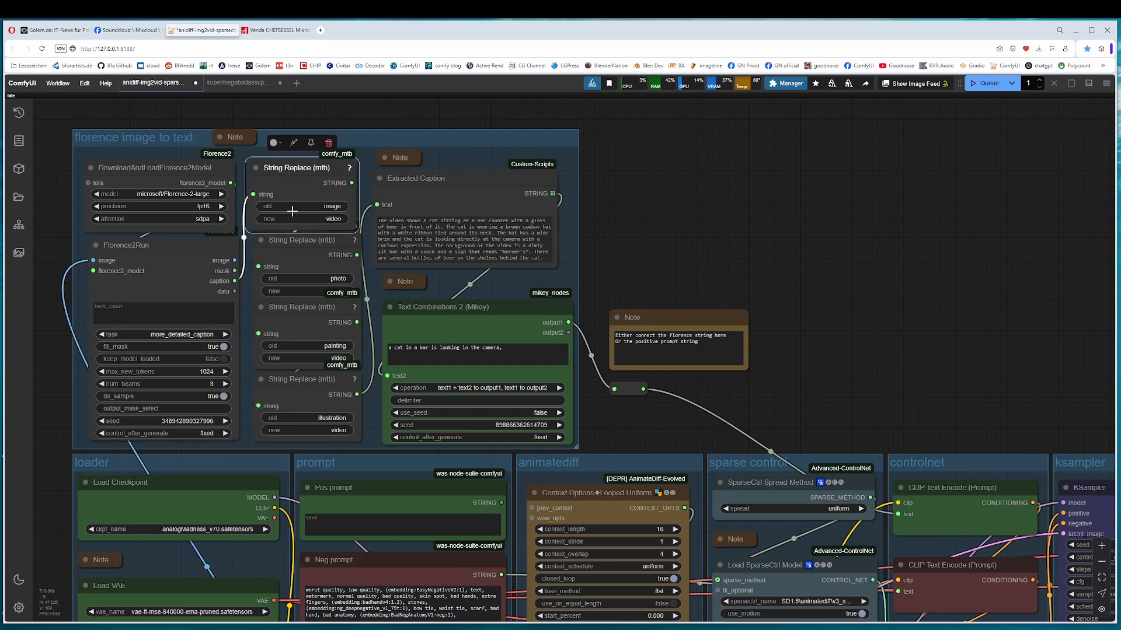
{"action": "mouse_move", "coordinate": [309, 418]}
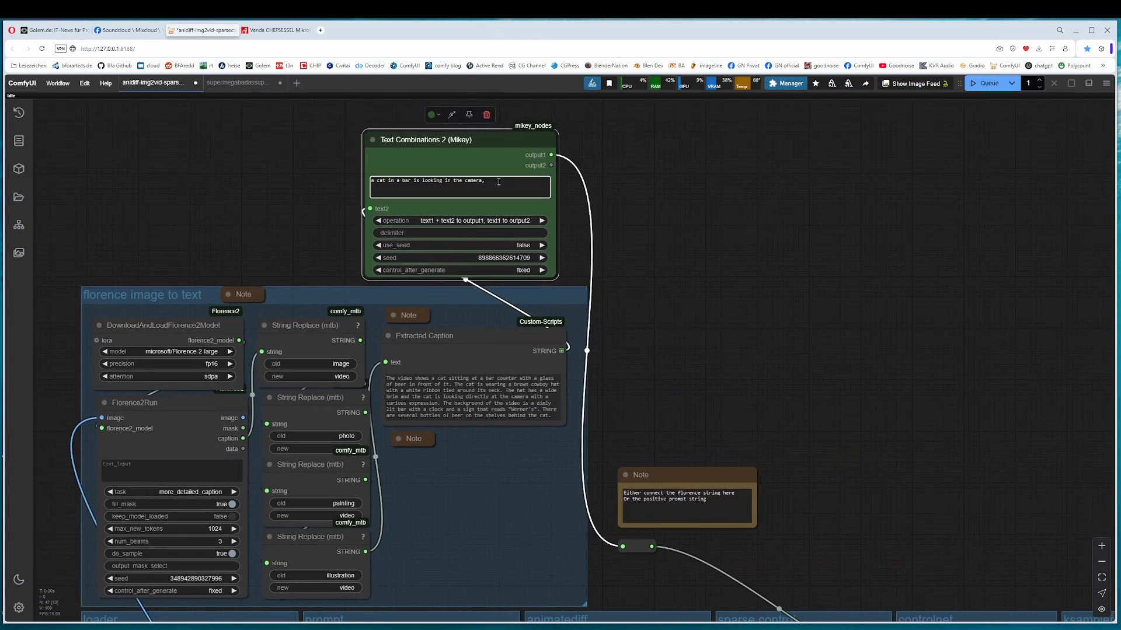
{"action": "triple_click", "coordinate": [426, 180]}
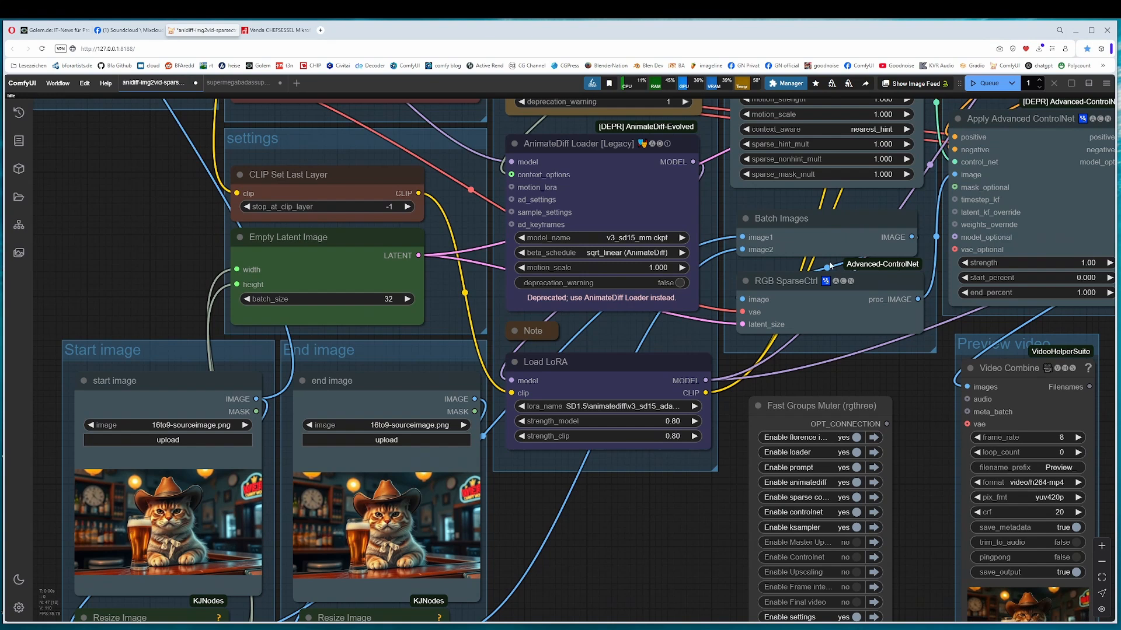
{"action": "mouse_move", "coordinate": [180, 288]}
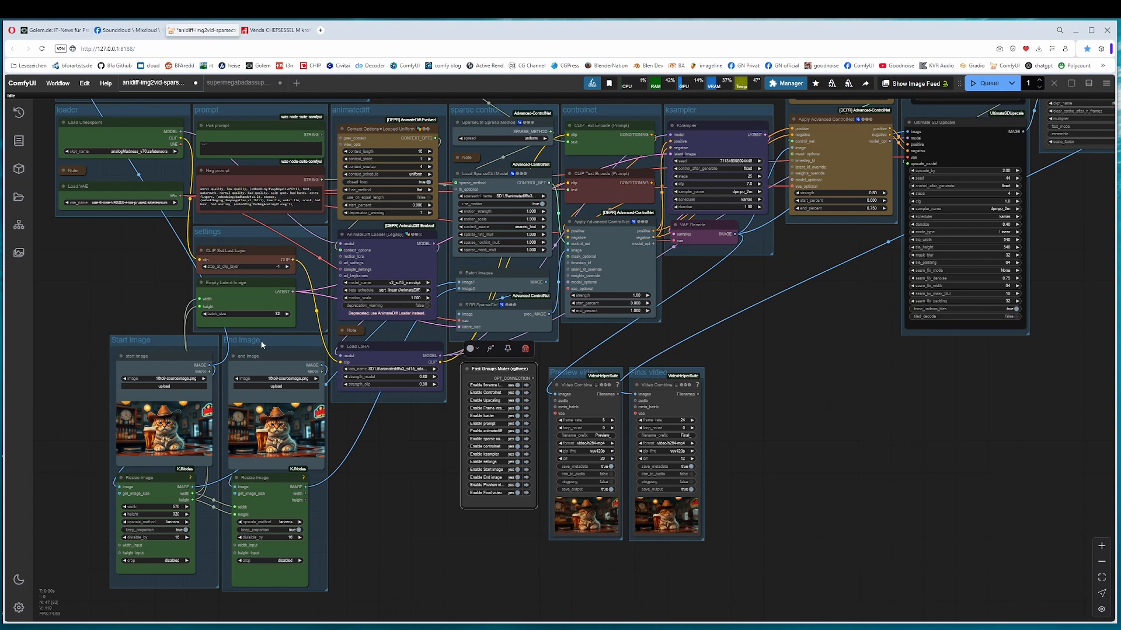
{"action": "mouse_move", "coordinate": [384, 504]}
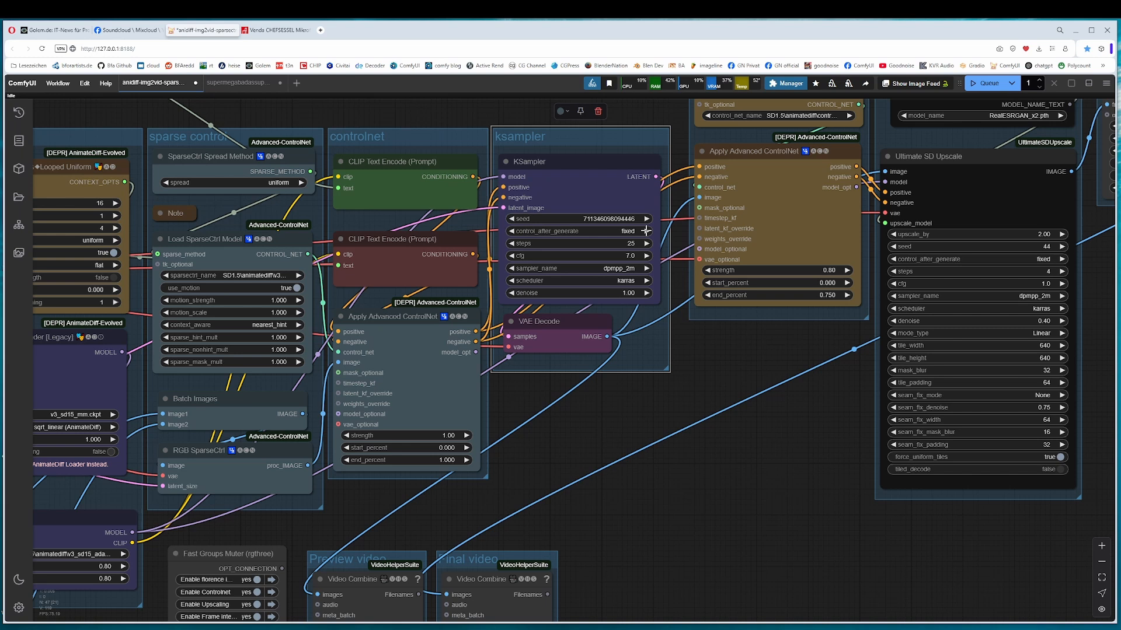
{"action": "left_click", "coordinate": [641, 231]}
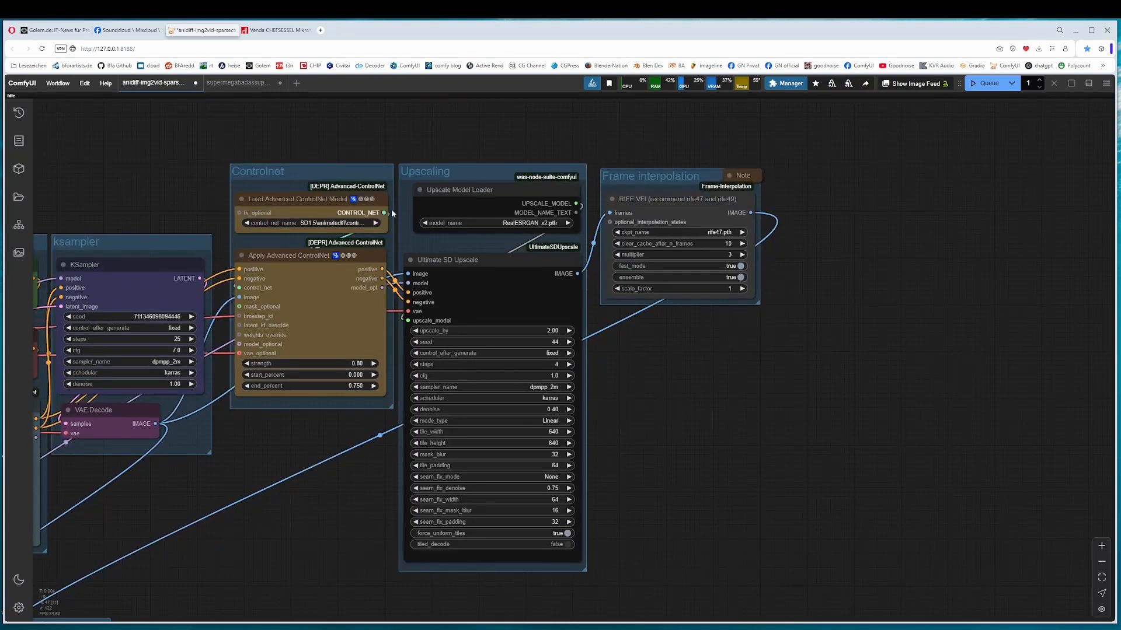
{"action": "mouse_move", "coordinate": [285, 141]}
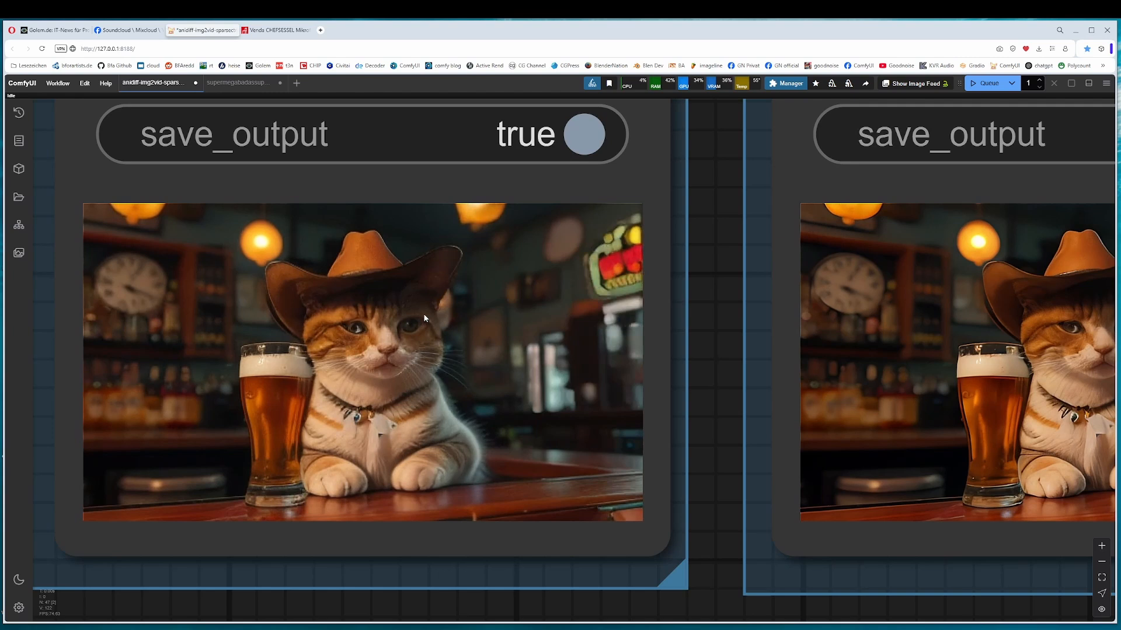
{"action": "left_click", "coordinate": [238, 81]}
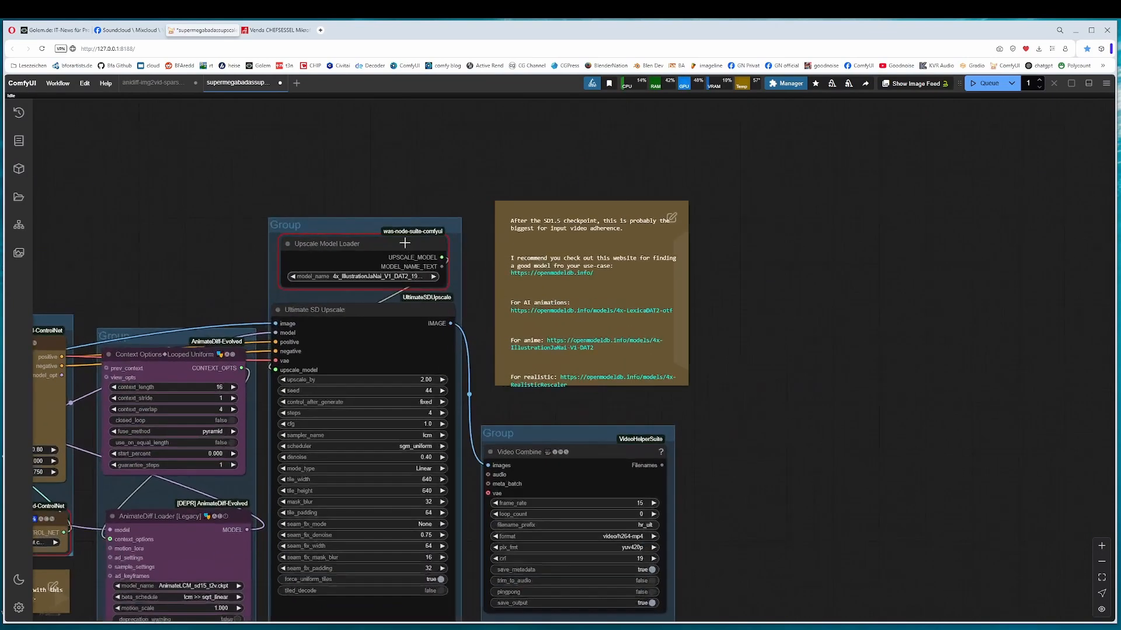
Step: Choose 4x-UltraSharp, the AnimateDiff ControlNet checkpoint, ip-adapter-plus_sd15 and analogMadness_v70 in the loader nodes
{"action": "left_click", "coordinate": [357, 277]}
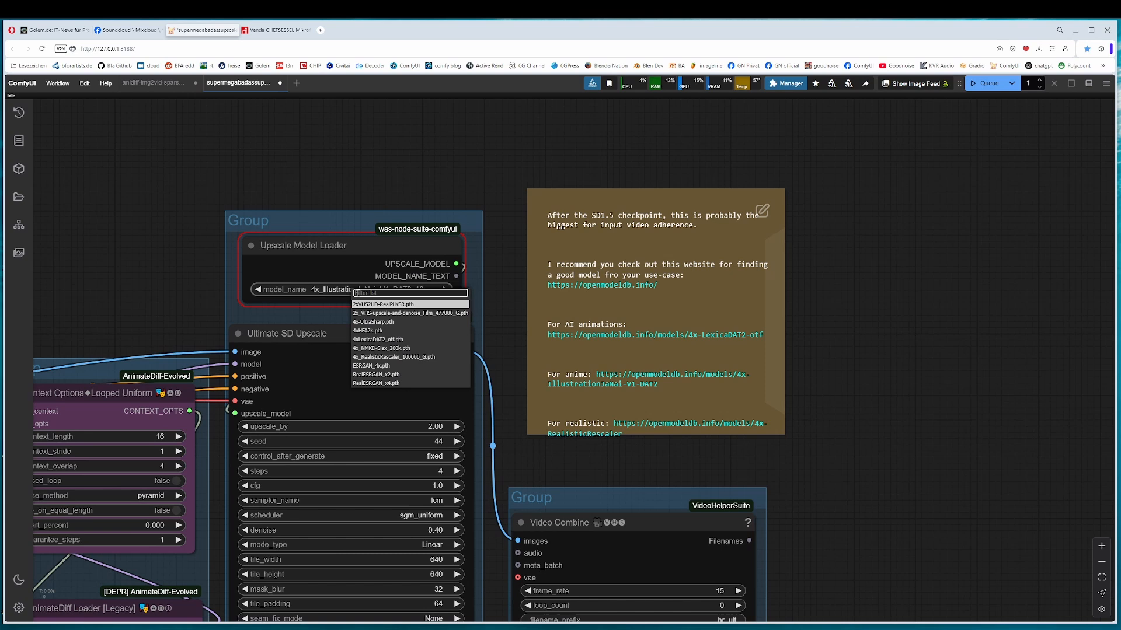
{"action": "left_click", "coordinate": [373, 322]}
{"action": "type", "text": "controlnet"}
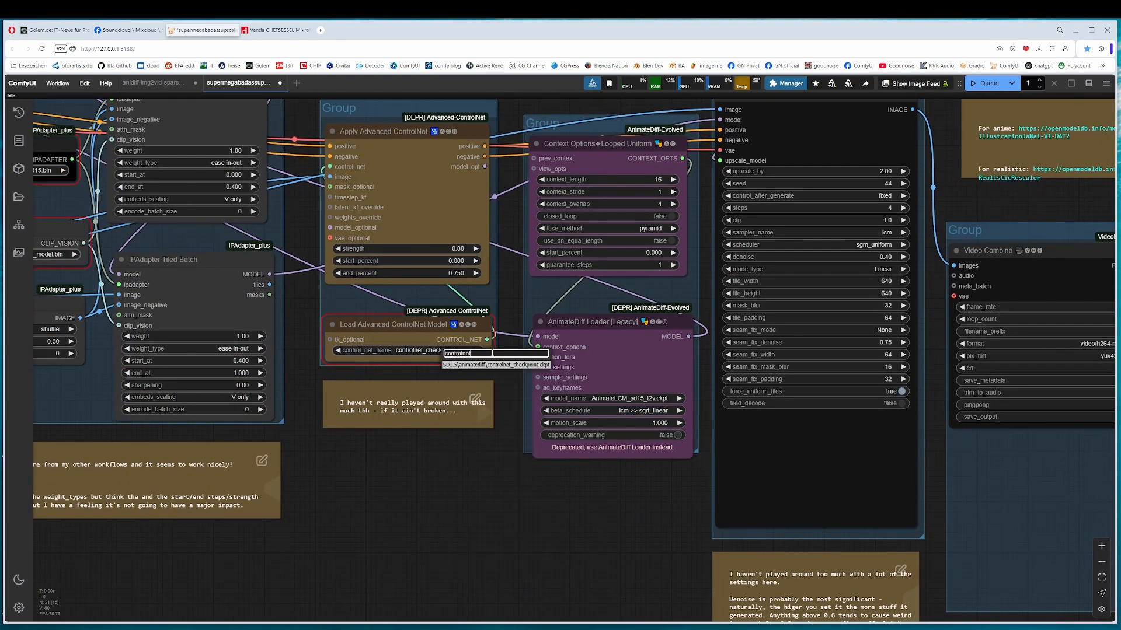
{"action": "left_click", "coordinate": [500, 365]}
{"action": "type", "text": "ip-adapter"}
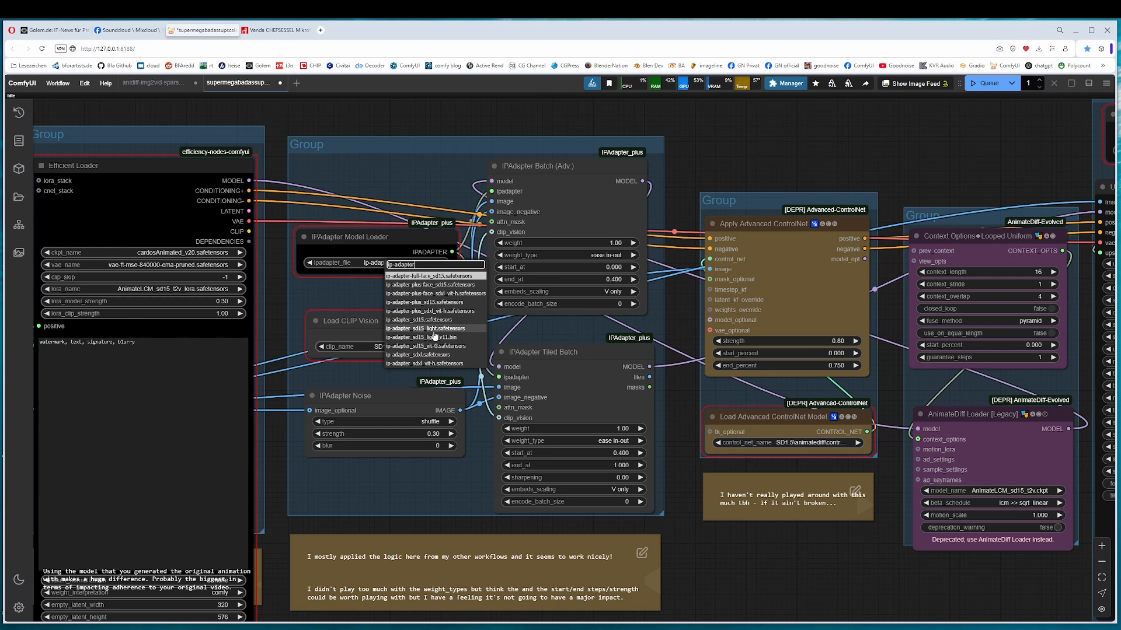
{"action": "left_click", "coordinate": [431, 301]}
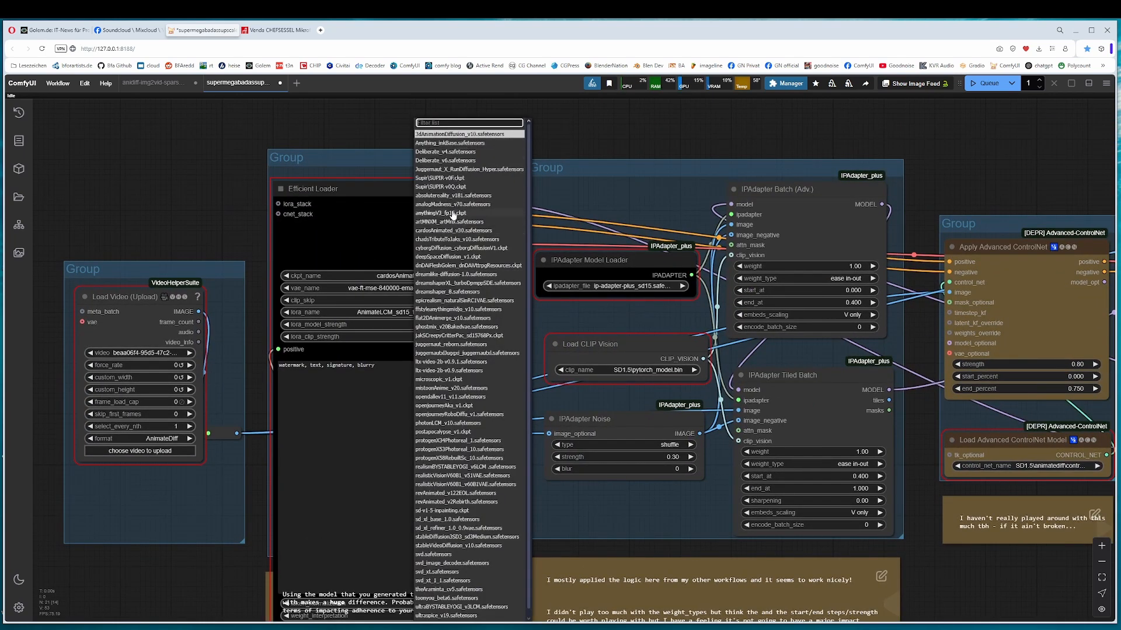
{"action": "mouse_move", "coordinate": [450, 203]}
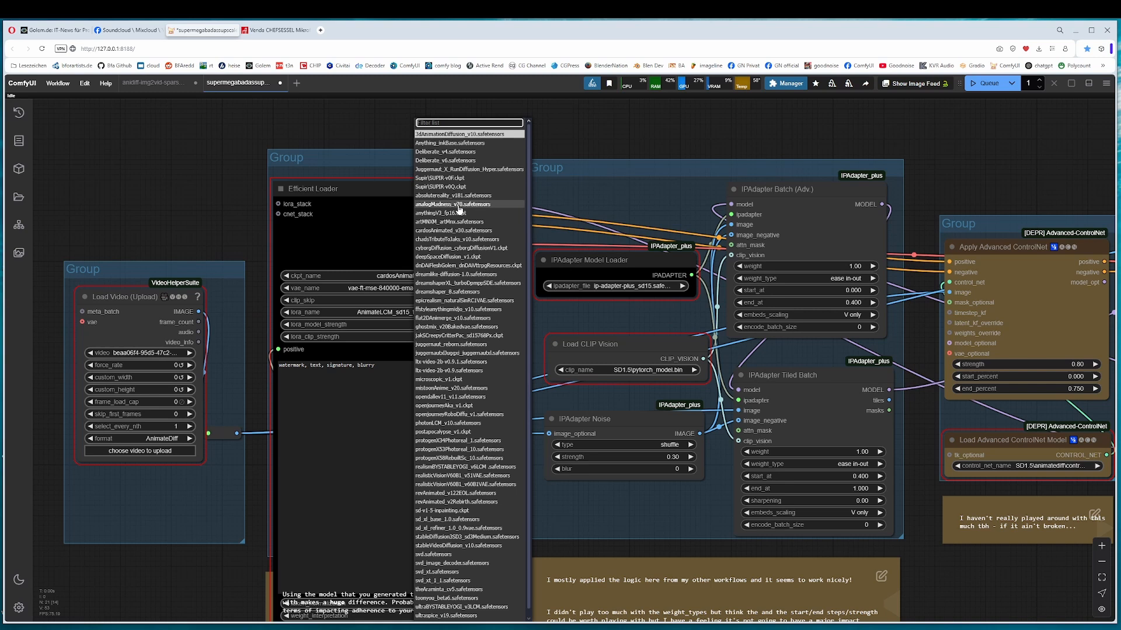
{"action": "left_click", "coordinate": [452, 205]}
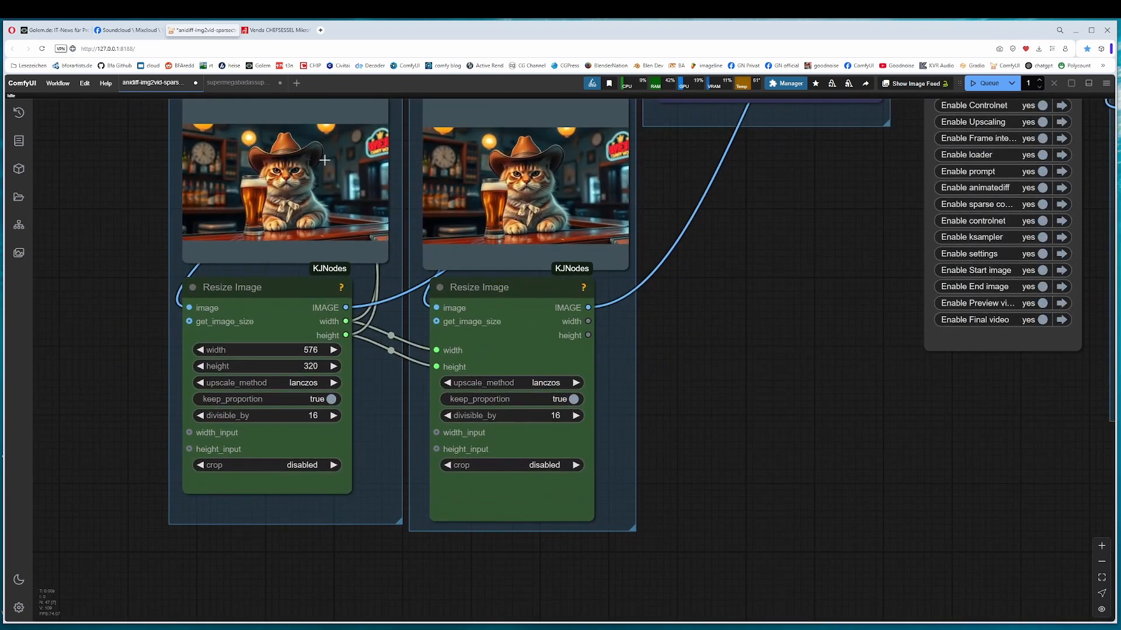
{"action": "mouse_move", "coordinate": [346, 348]}
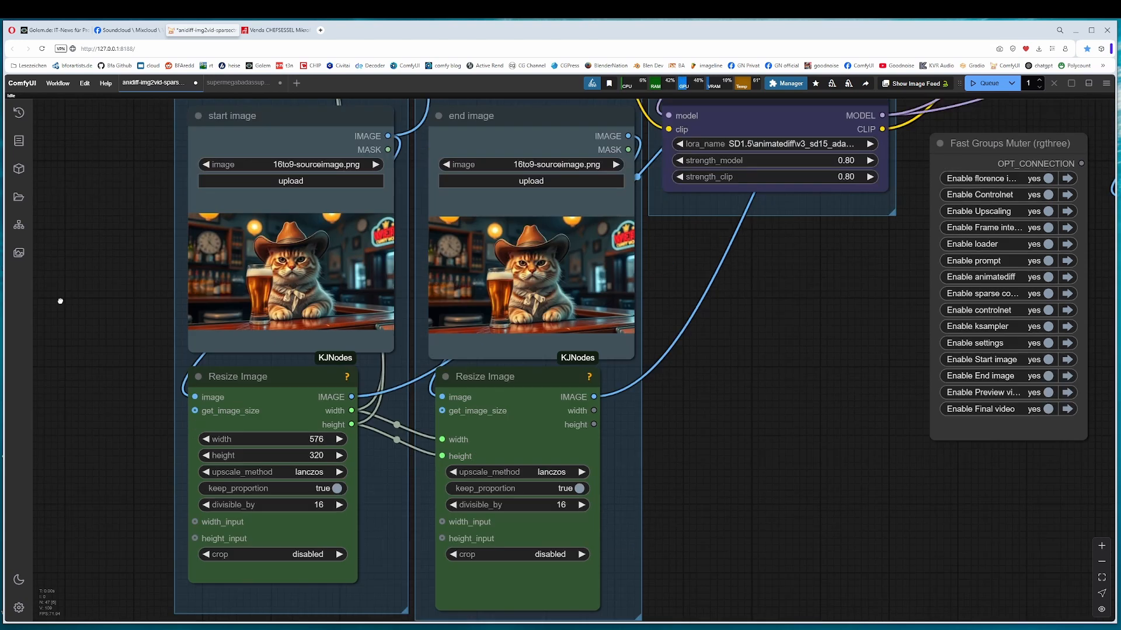
Step: Bring the other workflow tab into focus to view its start and end image nodes
{"action": "left_click", "coordinate": [238, 82]}
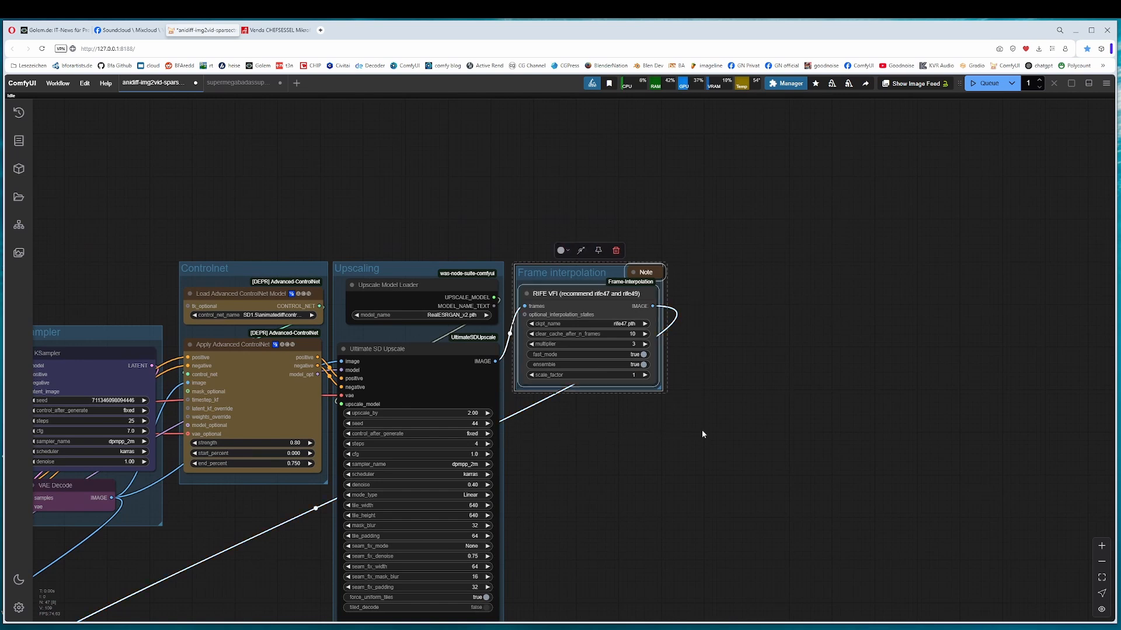
Step: Focus the upscaler workflow where the copied Frame interpolation group sits between SD upscale and Video Combine
{"action": "left_click", "coordinate": [239, 82]}
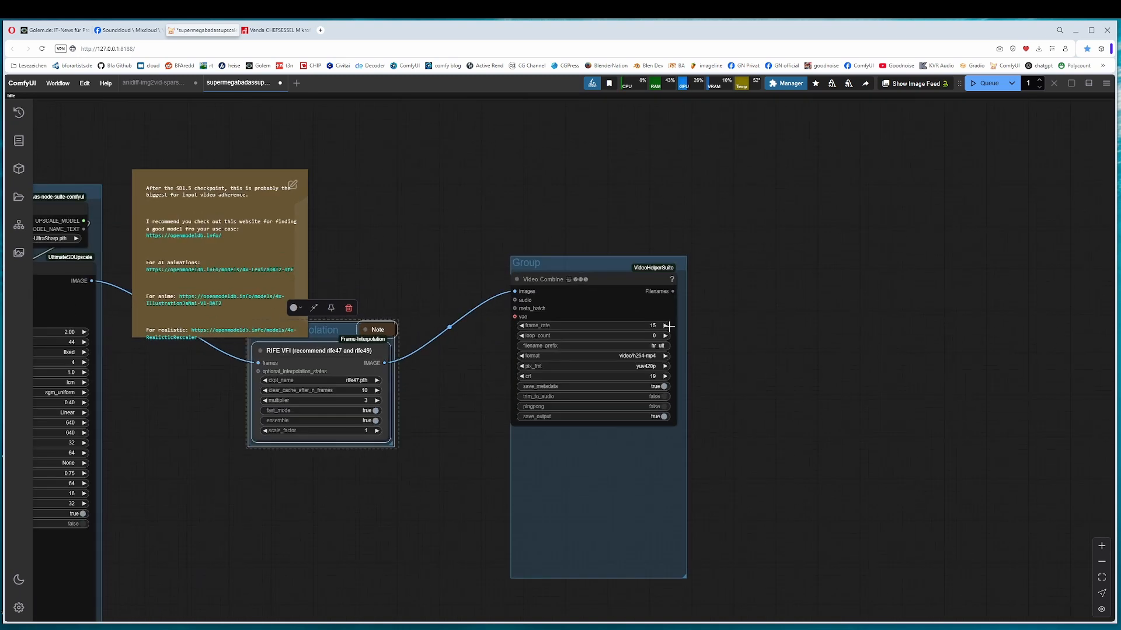
{"action": "scroll", "scroll_direction": "up", "scroll_amount": 3}
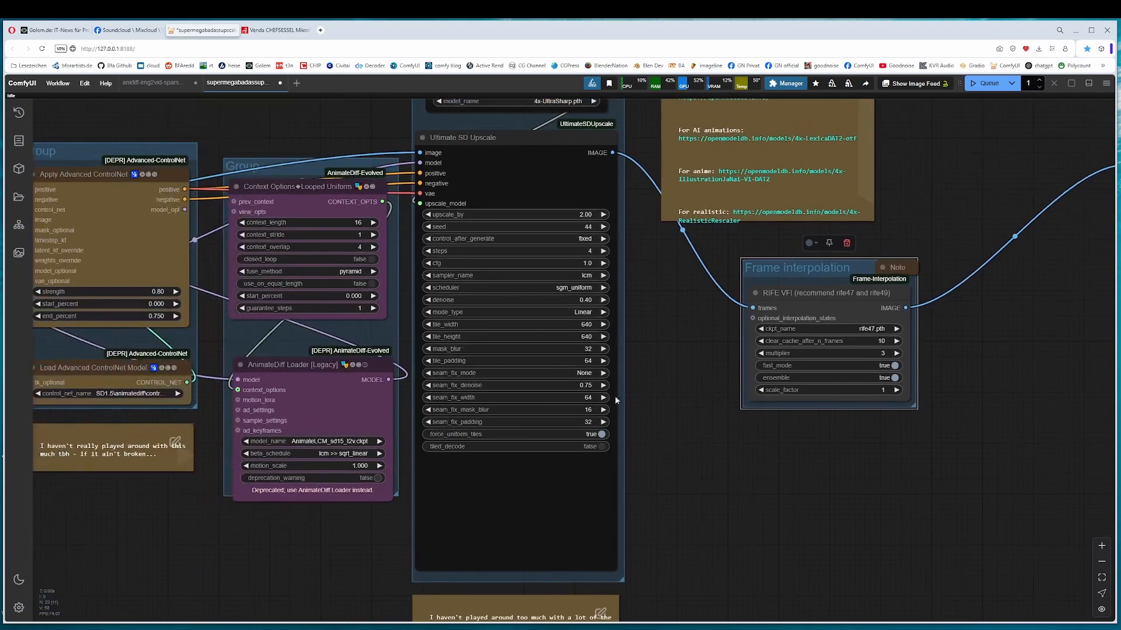
Step: Queue the upscaler workflow and scroll to the Video Combine preview of the cowboy cat
{"action": "scroll", "scroll_direction": "down", "scroll_amount": 3}
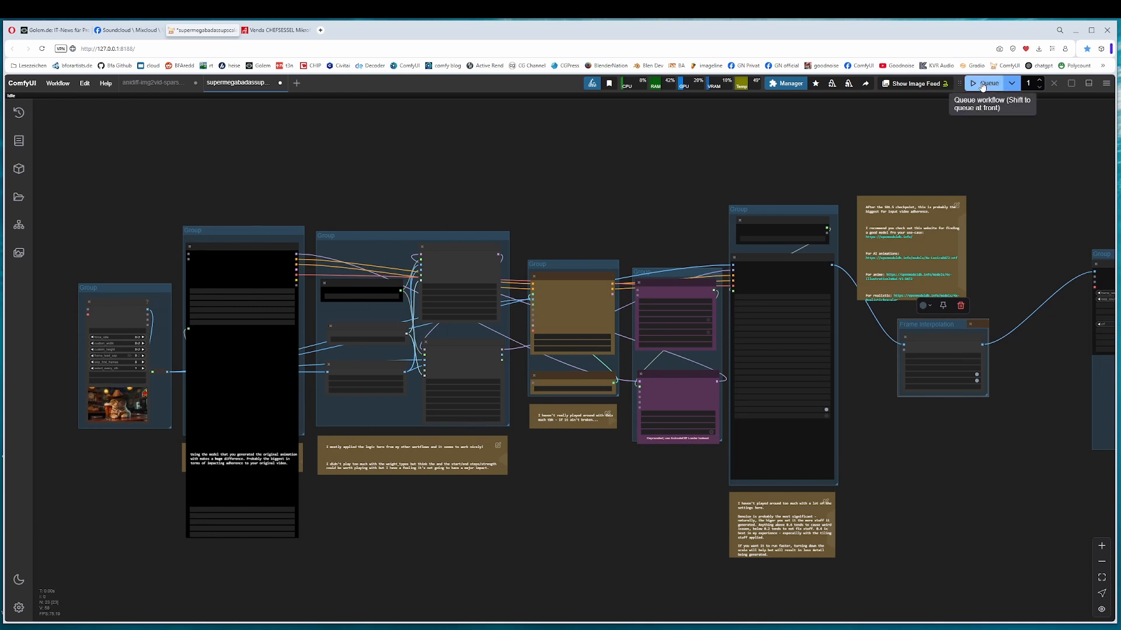
{"action": "left_click", "coordinate": [988, 83]}
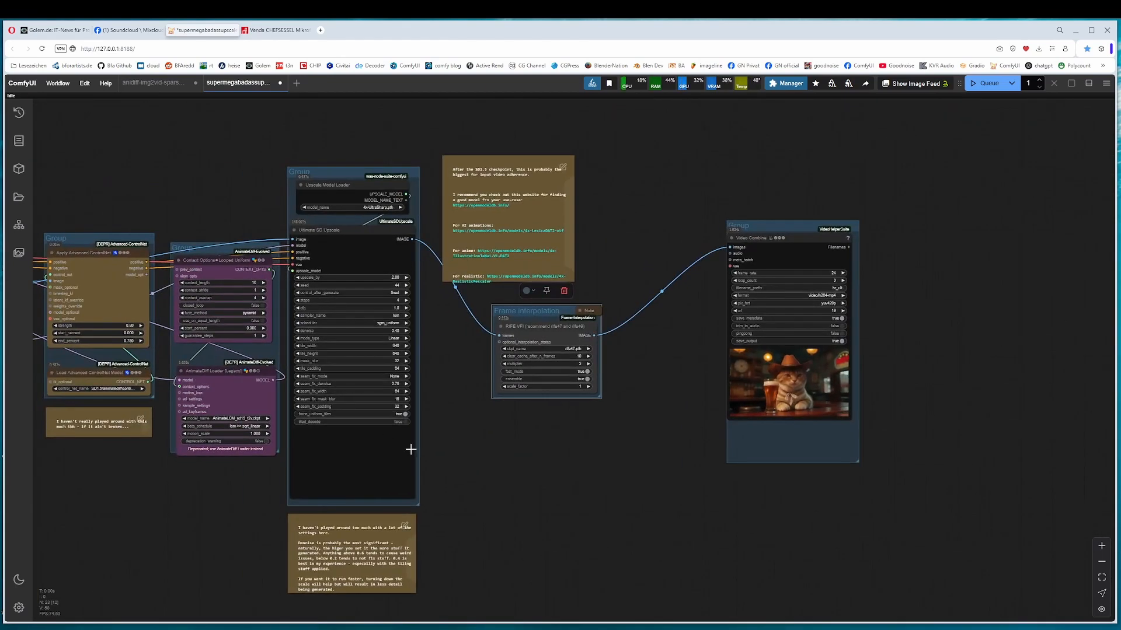
{"action": "scroll", "scroll_direction": "down", "scroll_amount": 3}
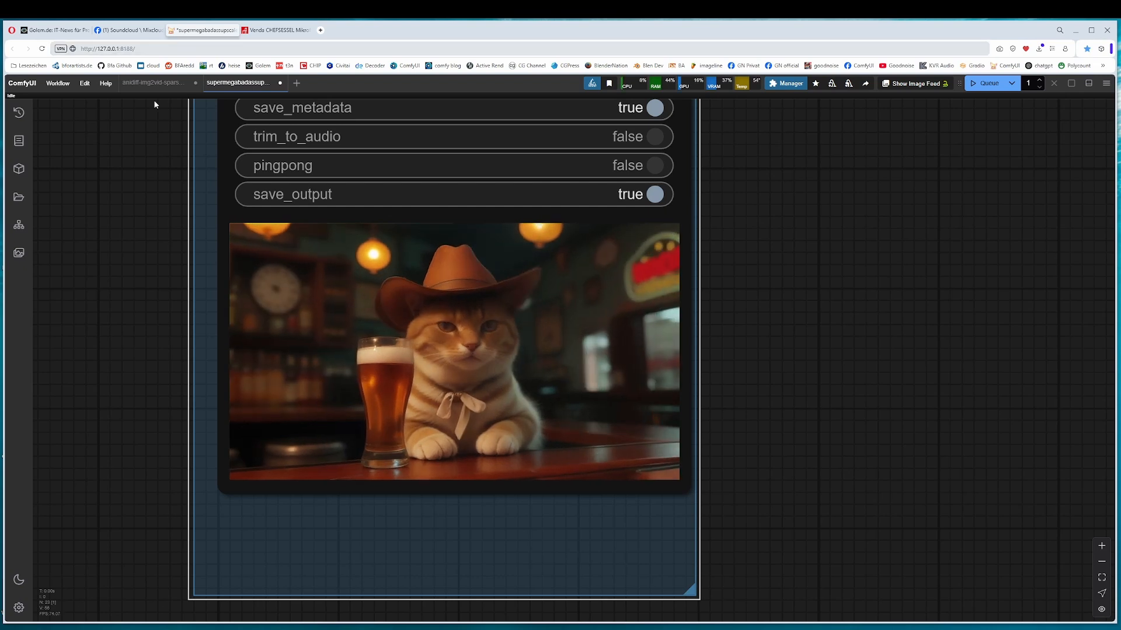
{"action": "left_click", "coordinate": [154, 83]}
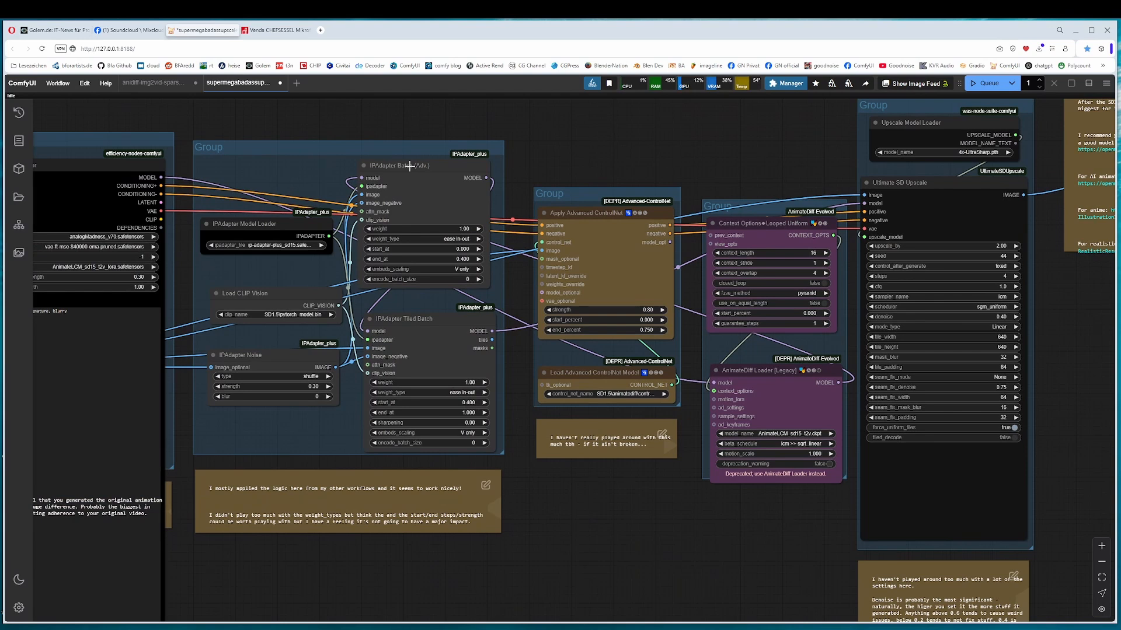
{"action": "mouse_move", "coordinate": [593, 532]}
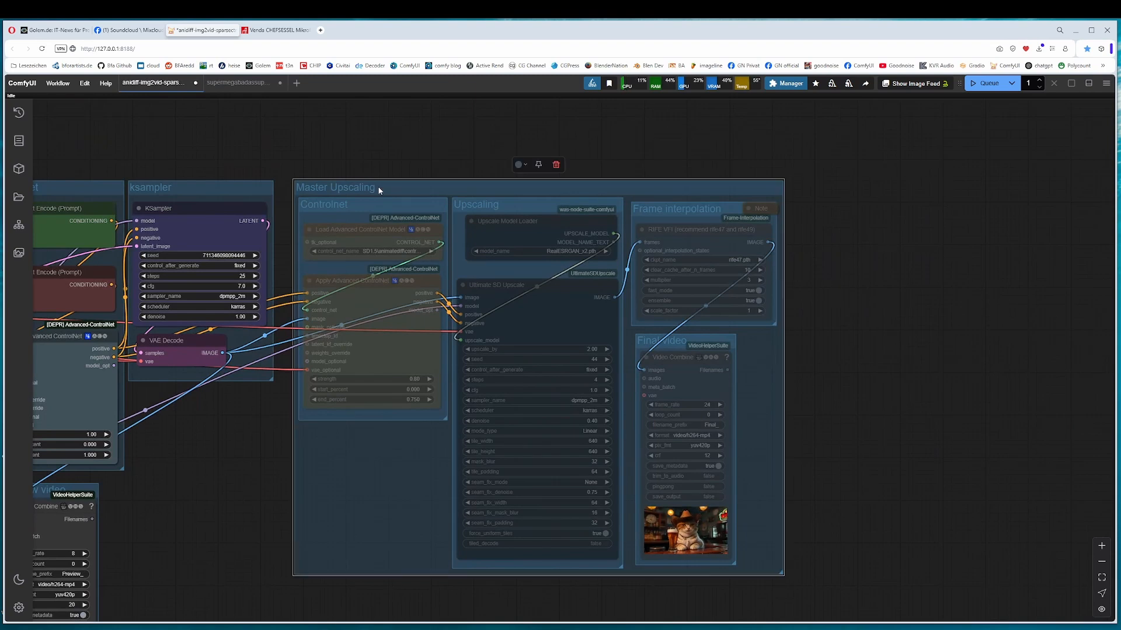
{"action": "mouse_move", "coordinate": [240, 511]}
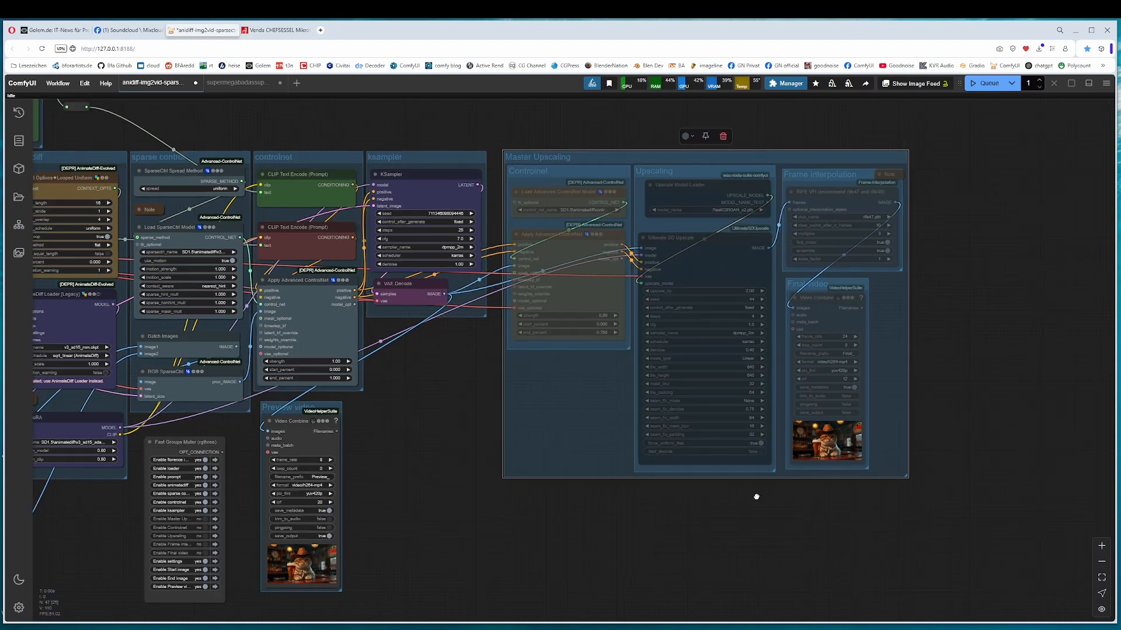
Step: Zoom toward the Master Upscaling group's Final video node showing the cowboy cat frame
{"action": "scroll", "scroll_direction": "up", "scroll_amount": 3}
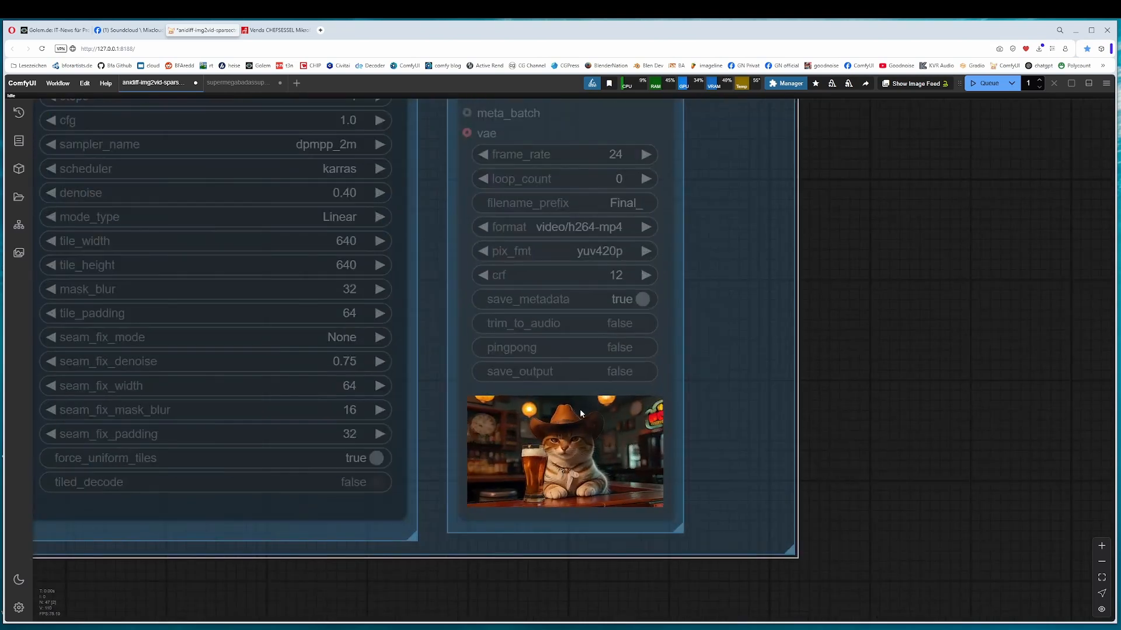